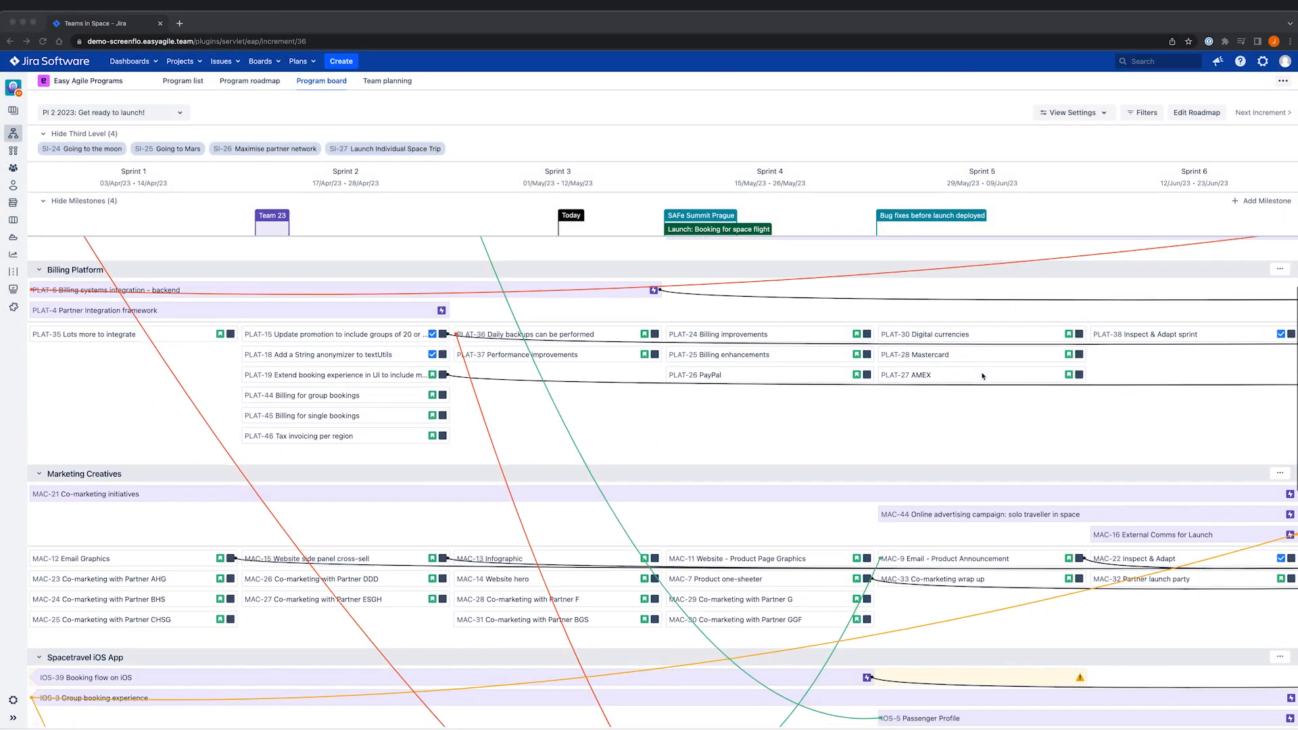
# - View the details of PLAT-6's external dependencies and dismiss them
pyautogui.scroll(-3)
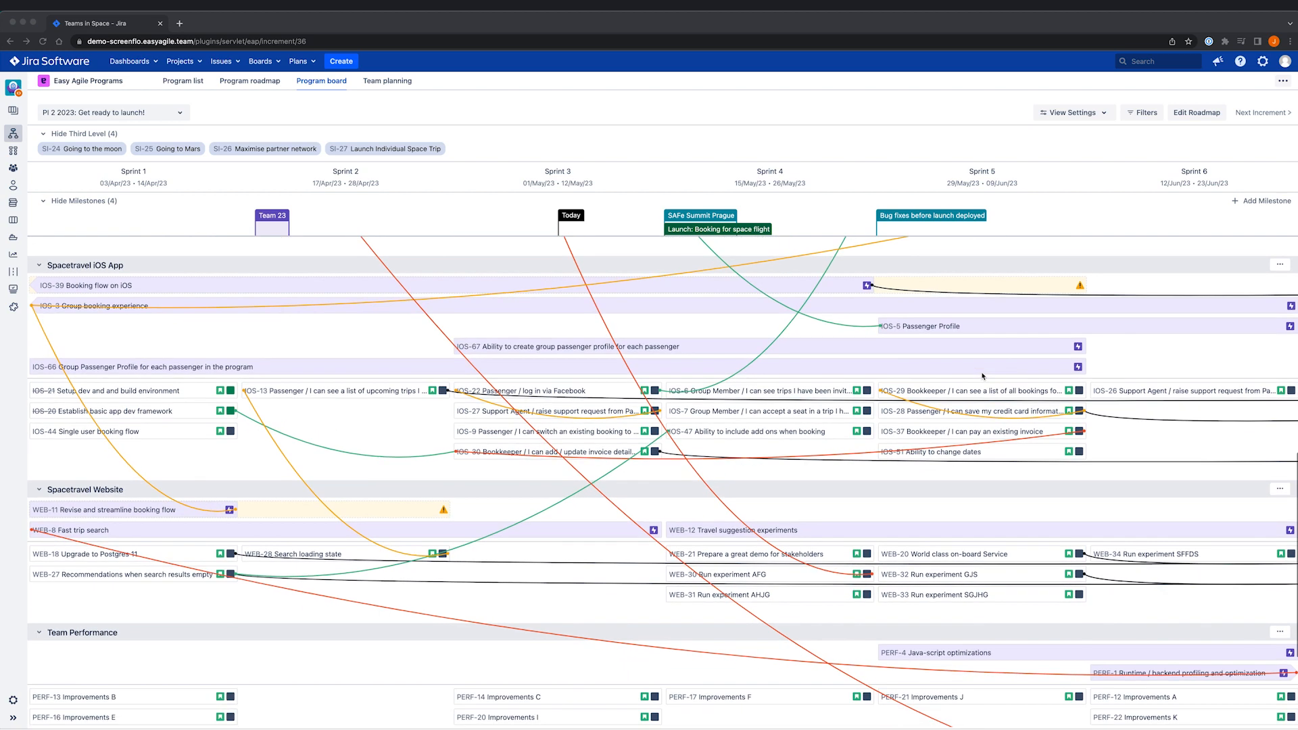
pyautogui.scroll(-3)
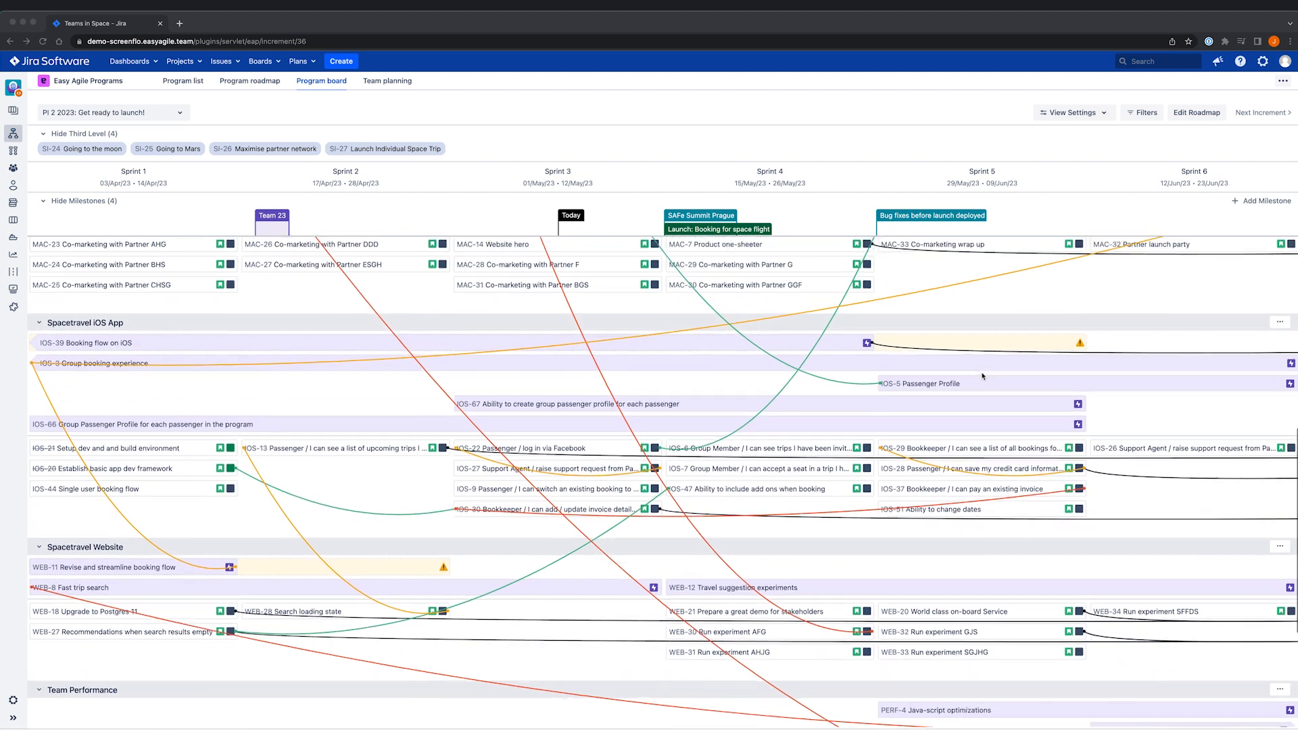
pyautogui.scroll(-3)
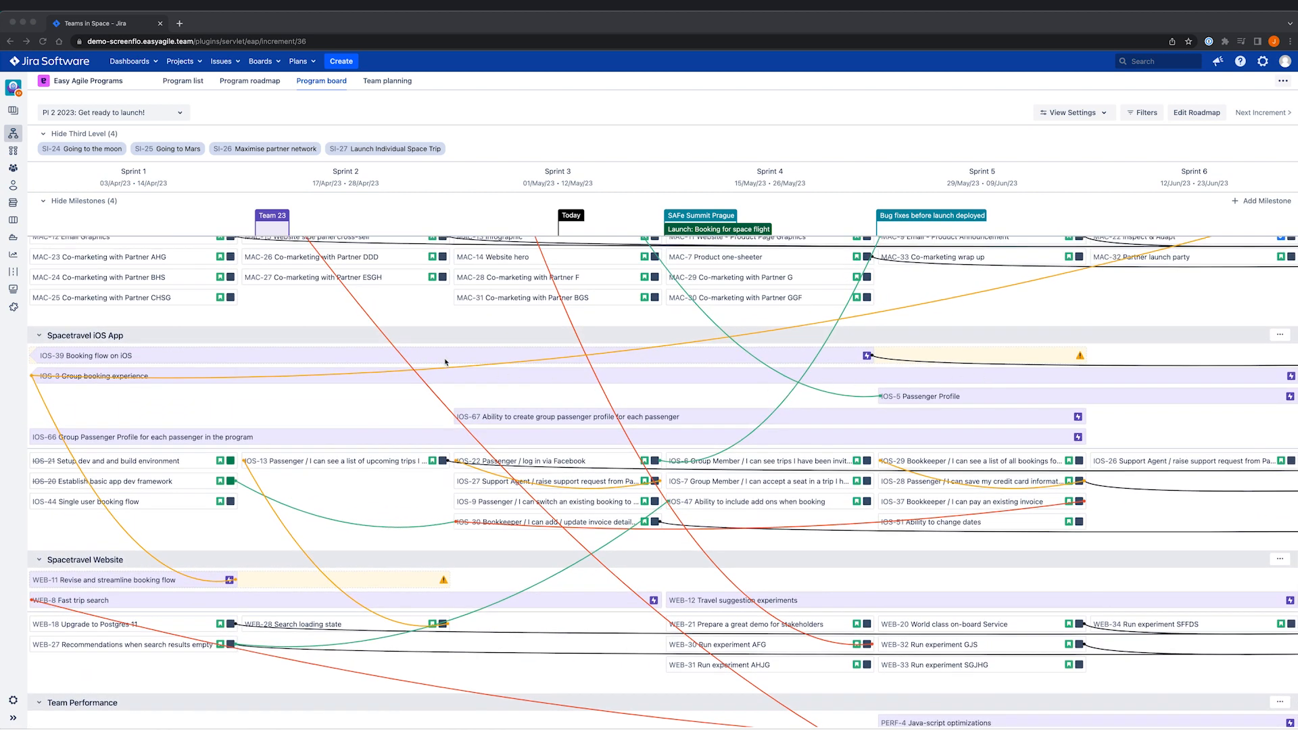
pyautogui.moveTo(257, 445)
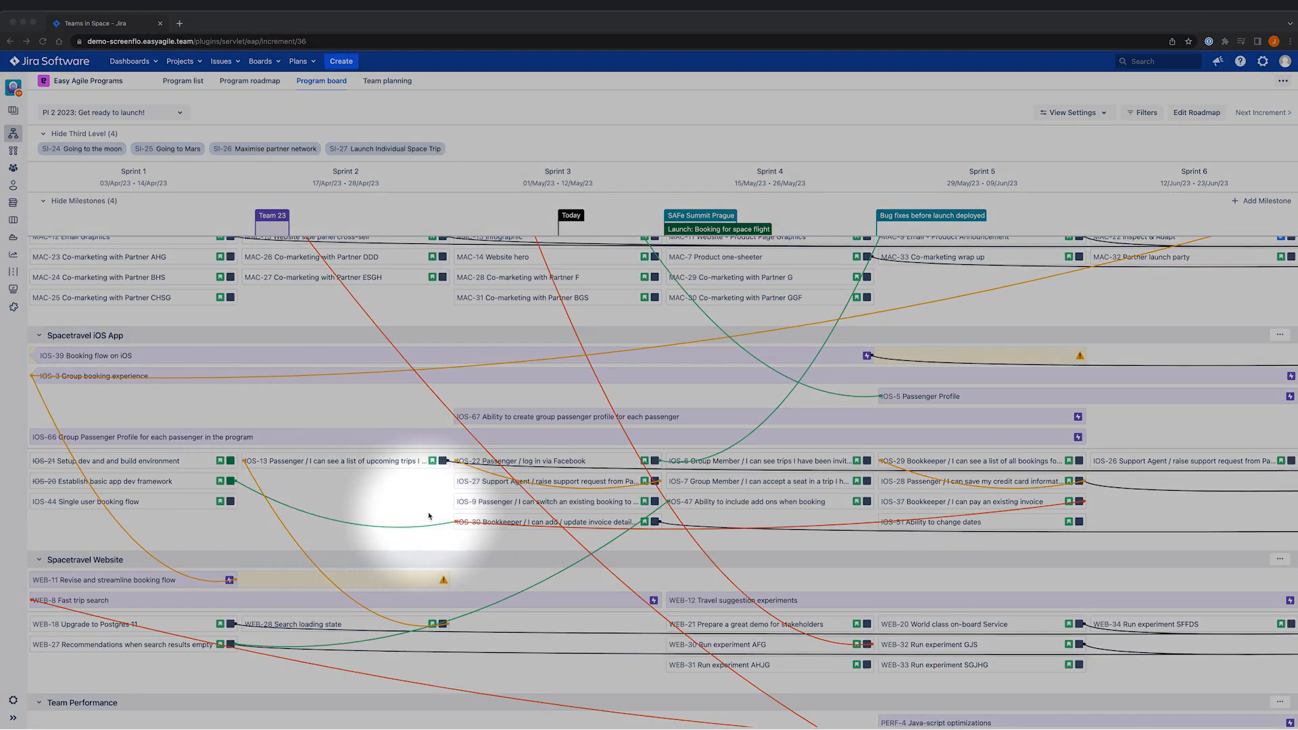
pyautogui.moveTo(383, 600)
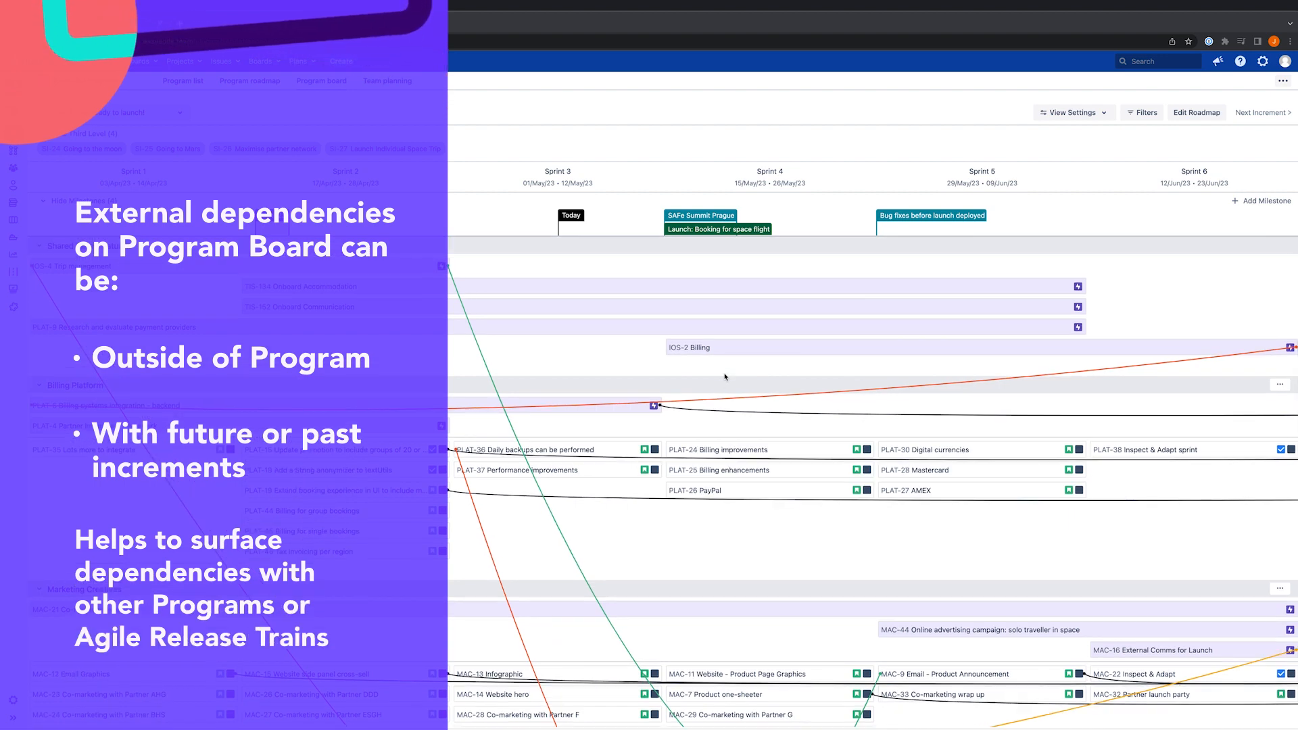
pyautogui.moveTo(1205, 433)
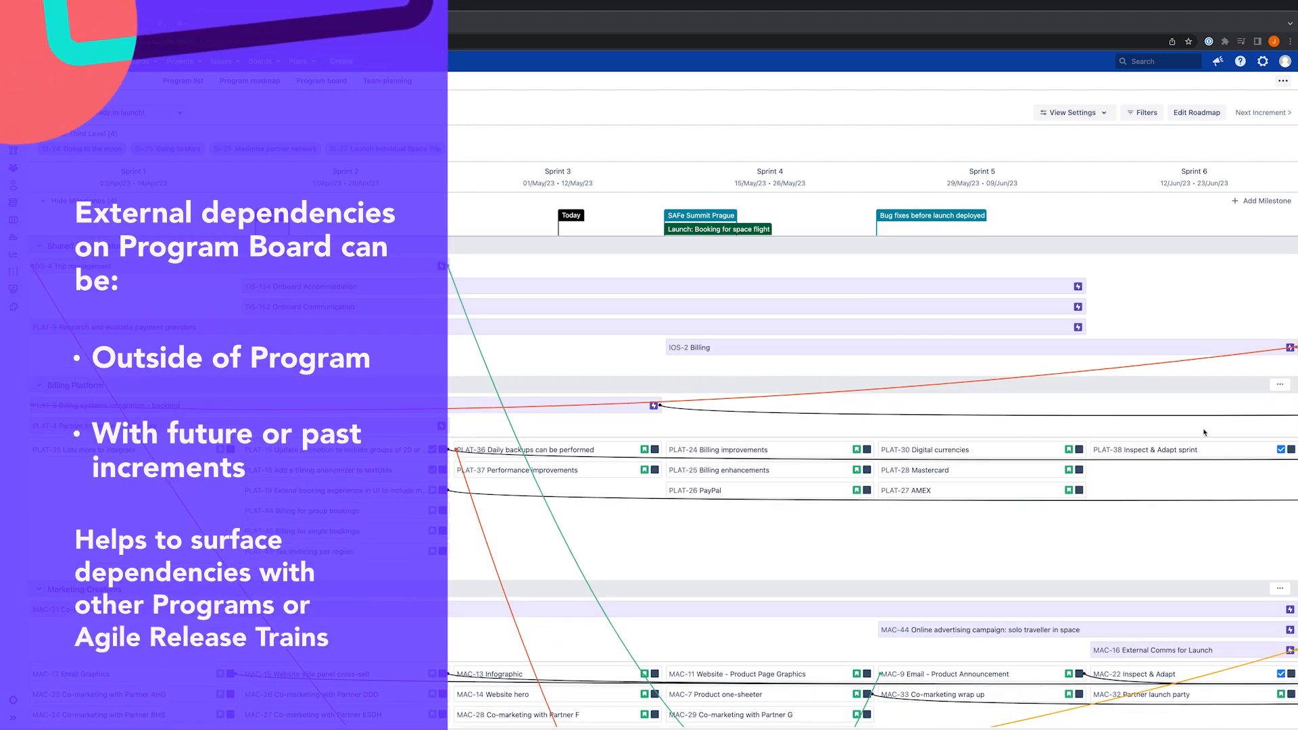
pyautogui.moveTo(1238, 428)
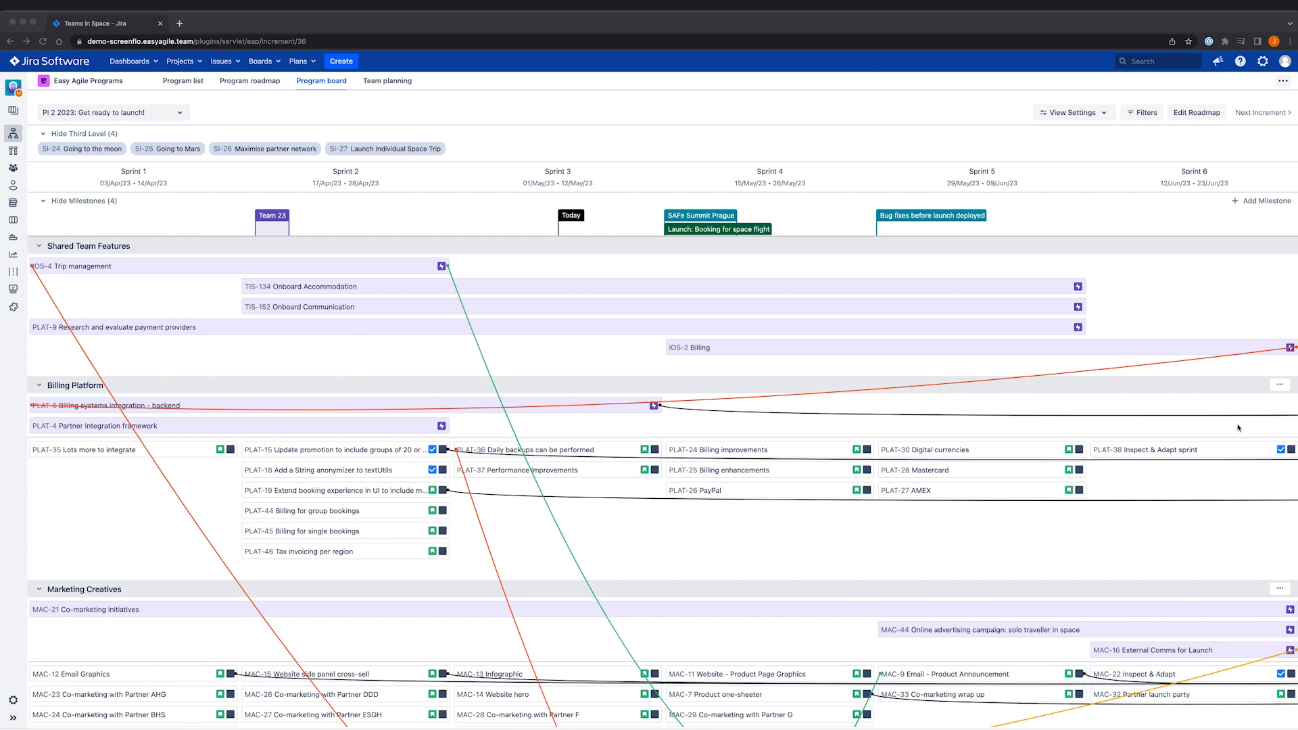
pyautogui.moveTo(1219, 426)
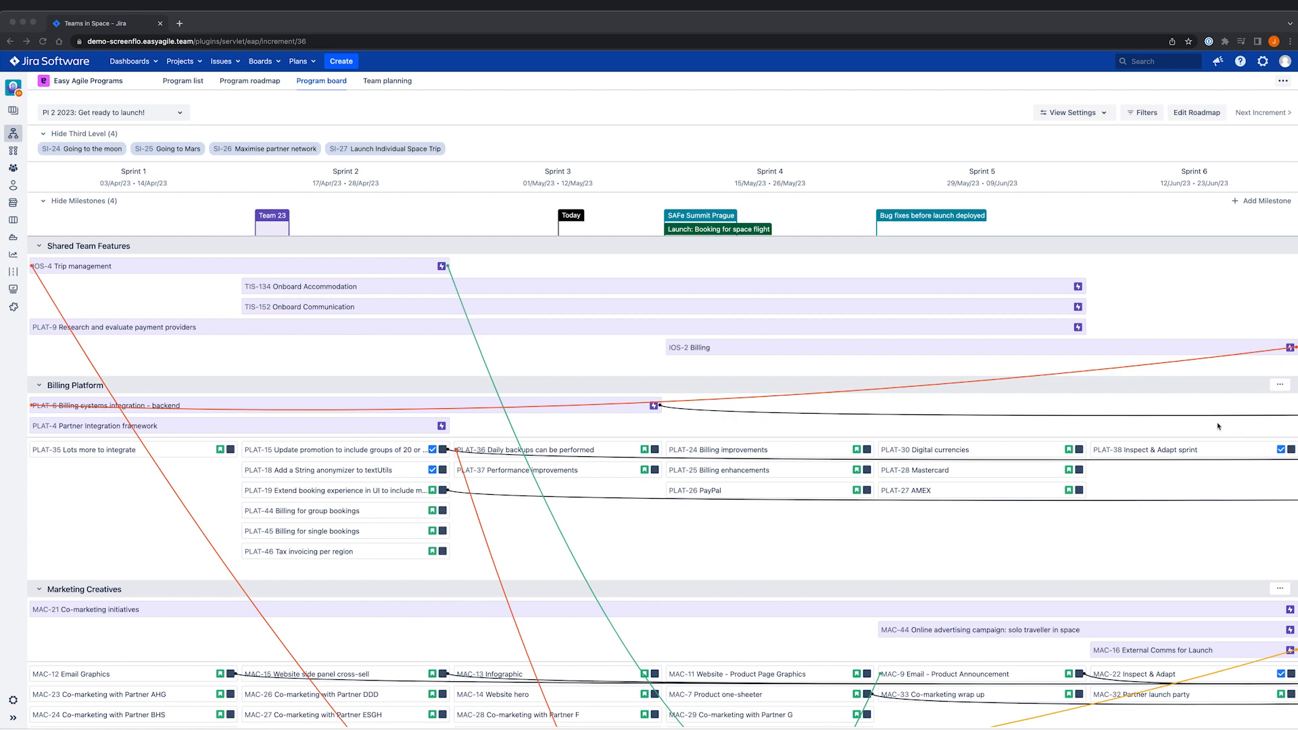
pyautogui.moveTo(1025, 425)
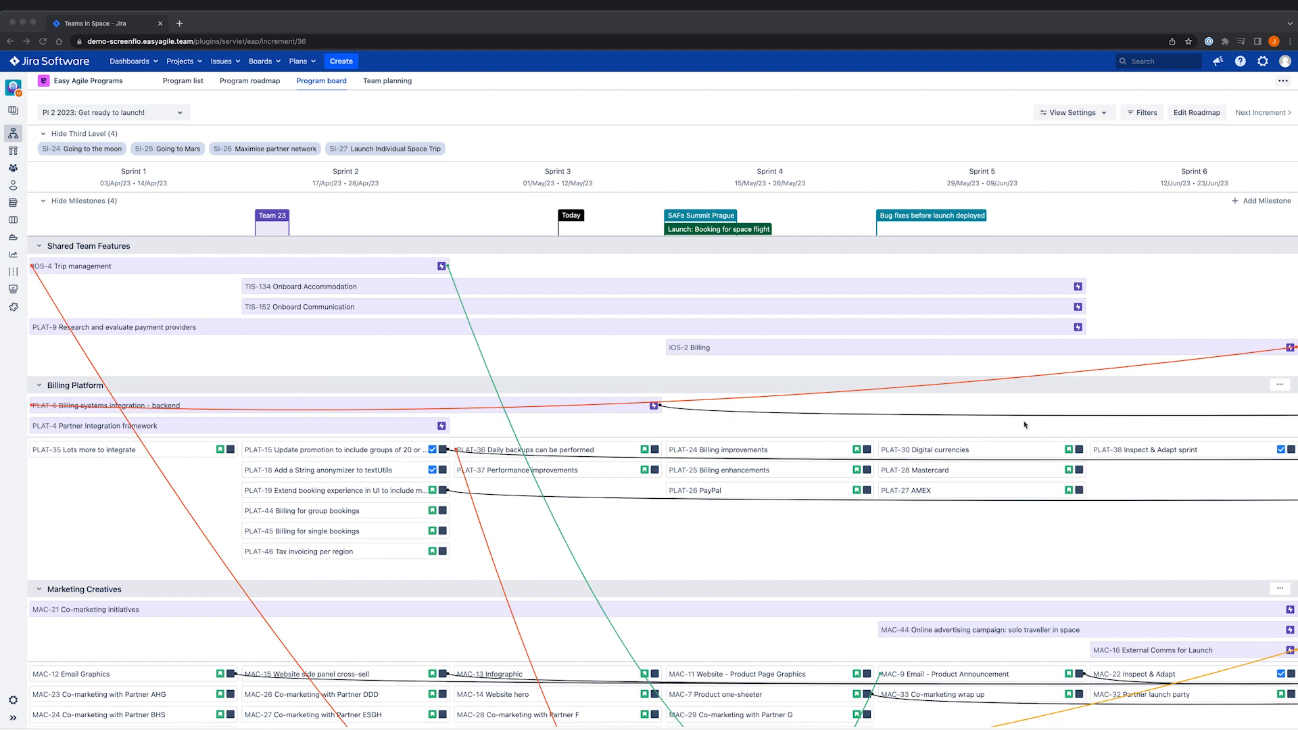
pyautogui.moveTo(1012, 416)
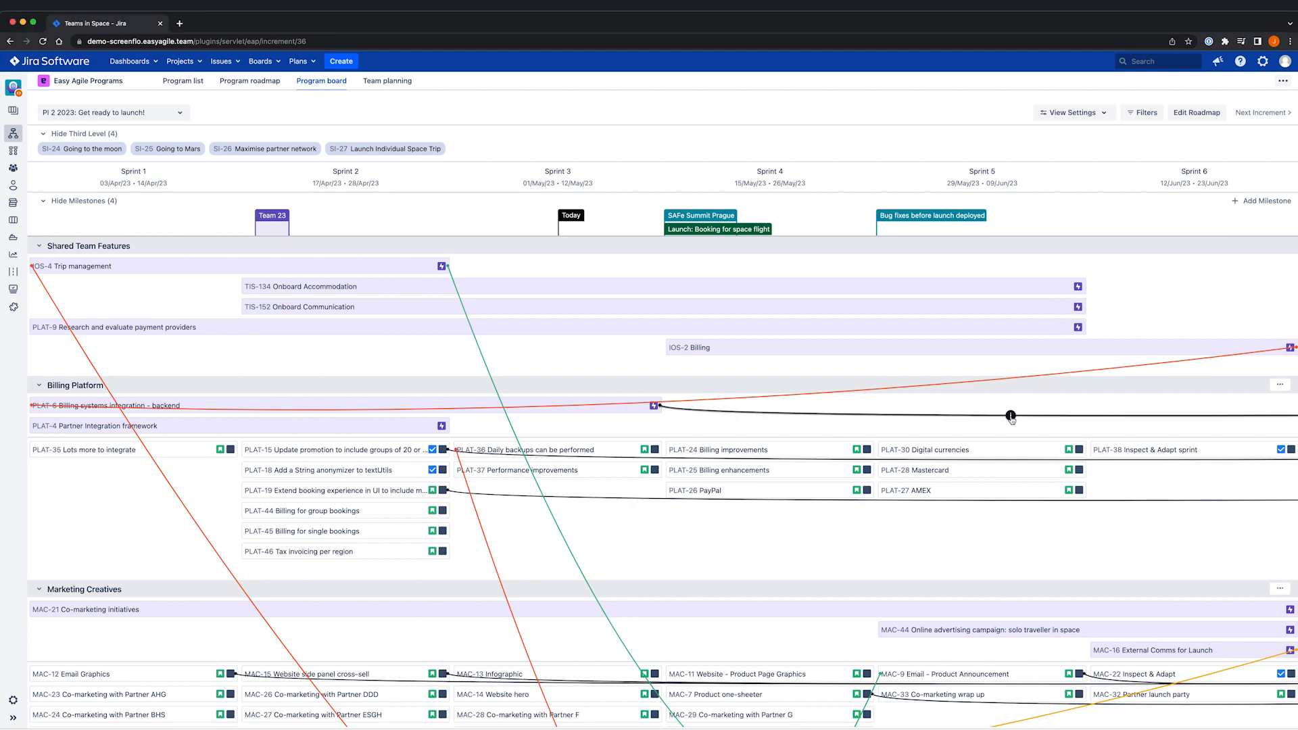
pyautogui.click(654, 406)
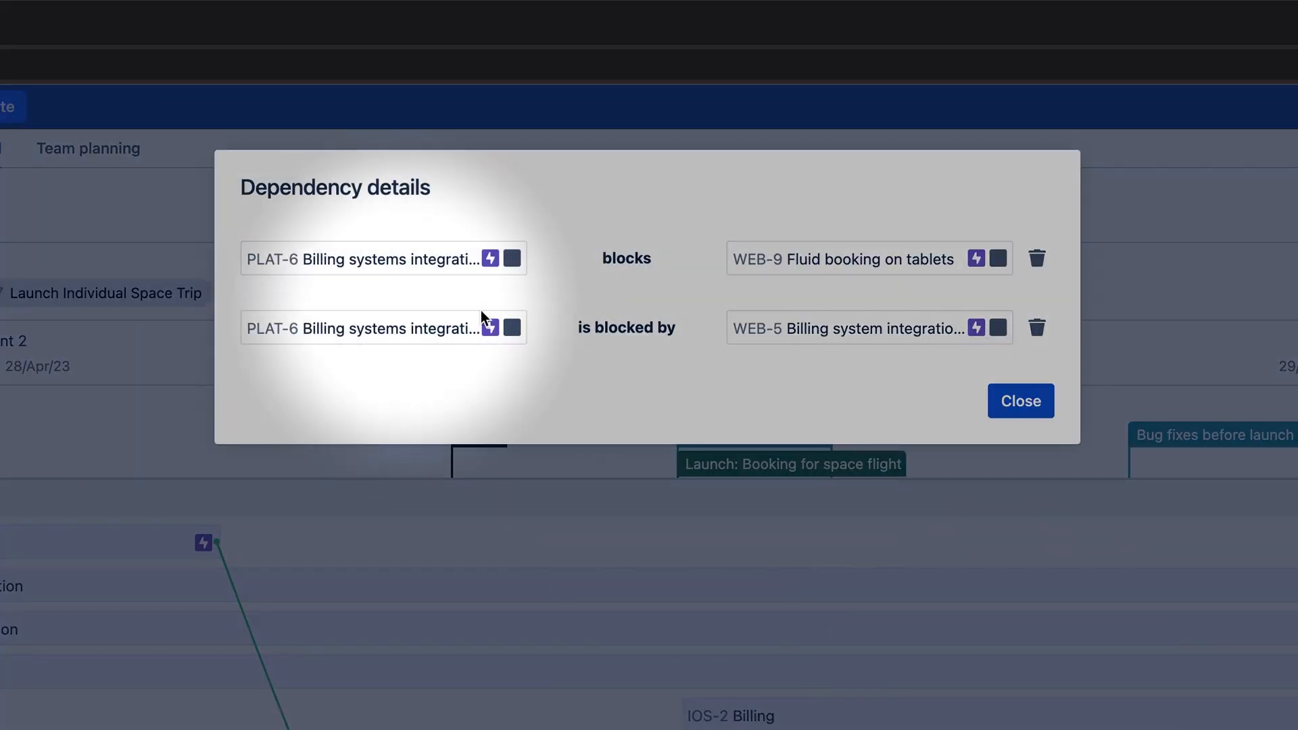
pyautogui.moveTo(1014, 371)
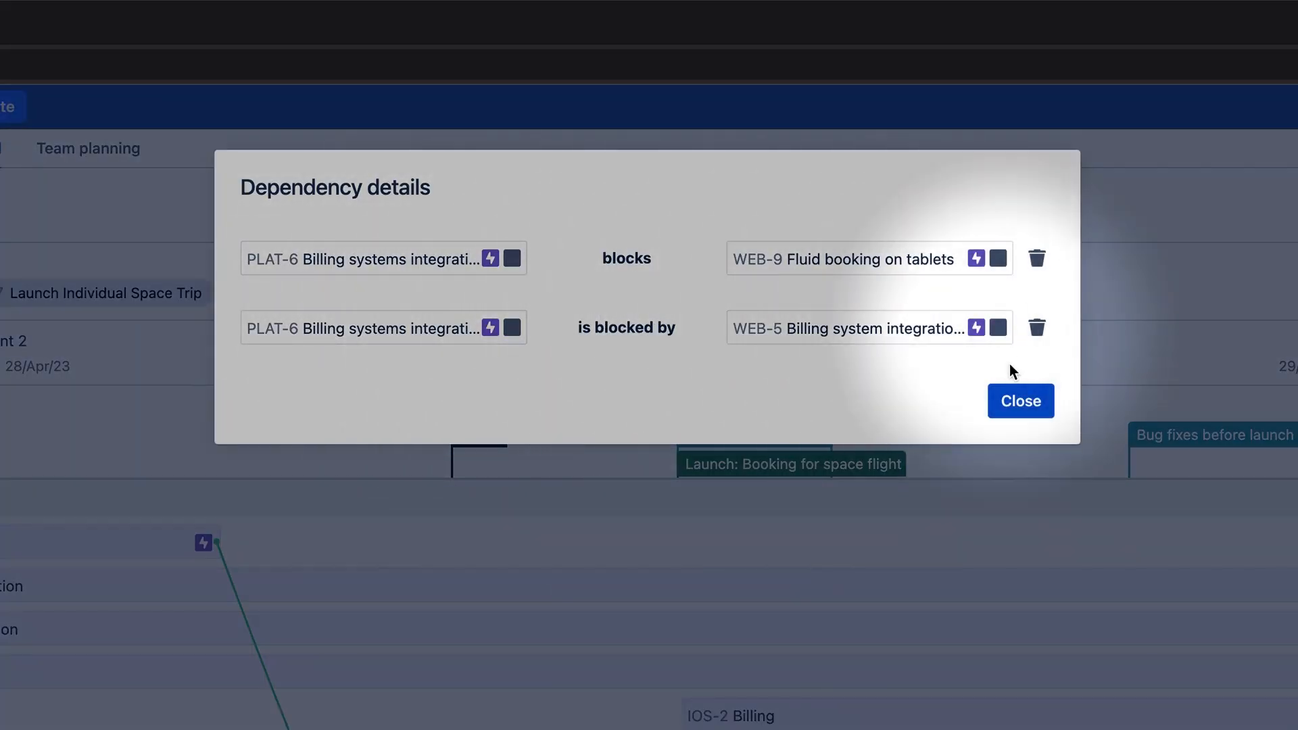
pyautogui.click(1020, 400)
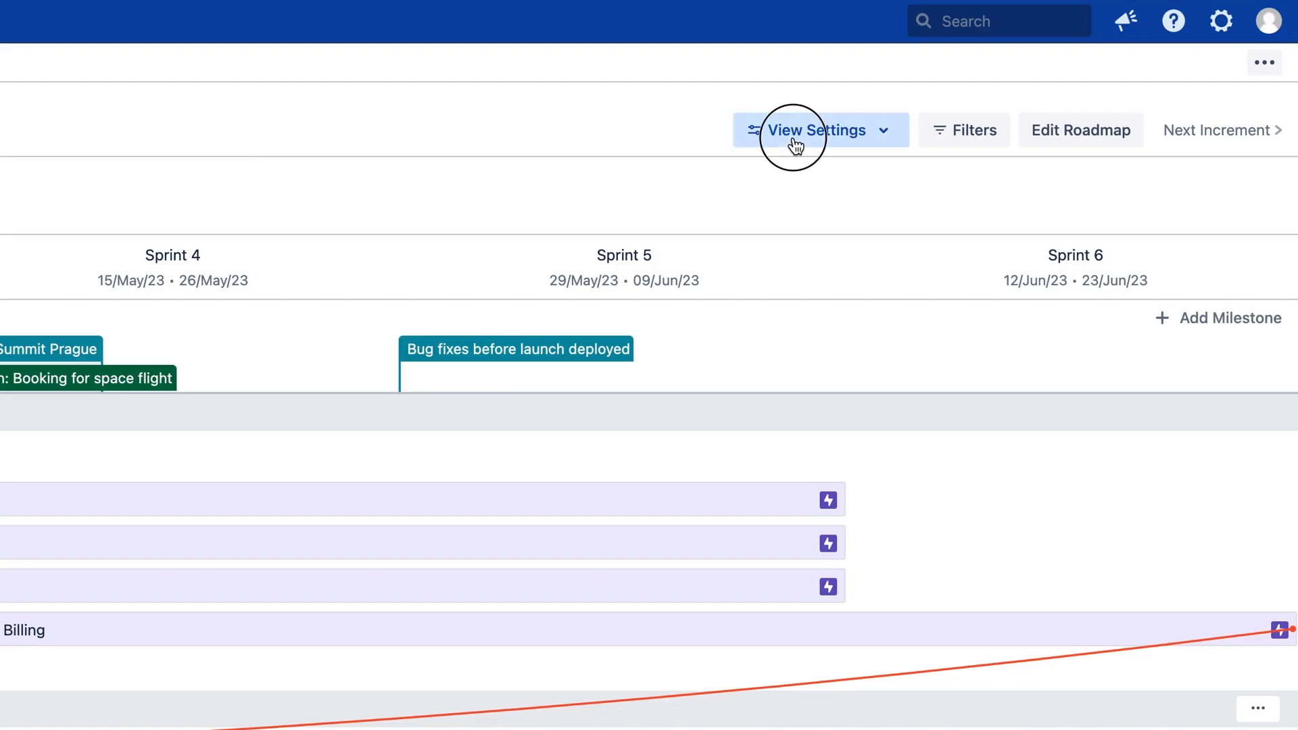
# - In View Settings, switch off the Healthy, At risk and External dependency lines so only conflicts show
pyautogui.click(819, 129)
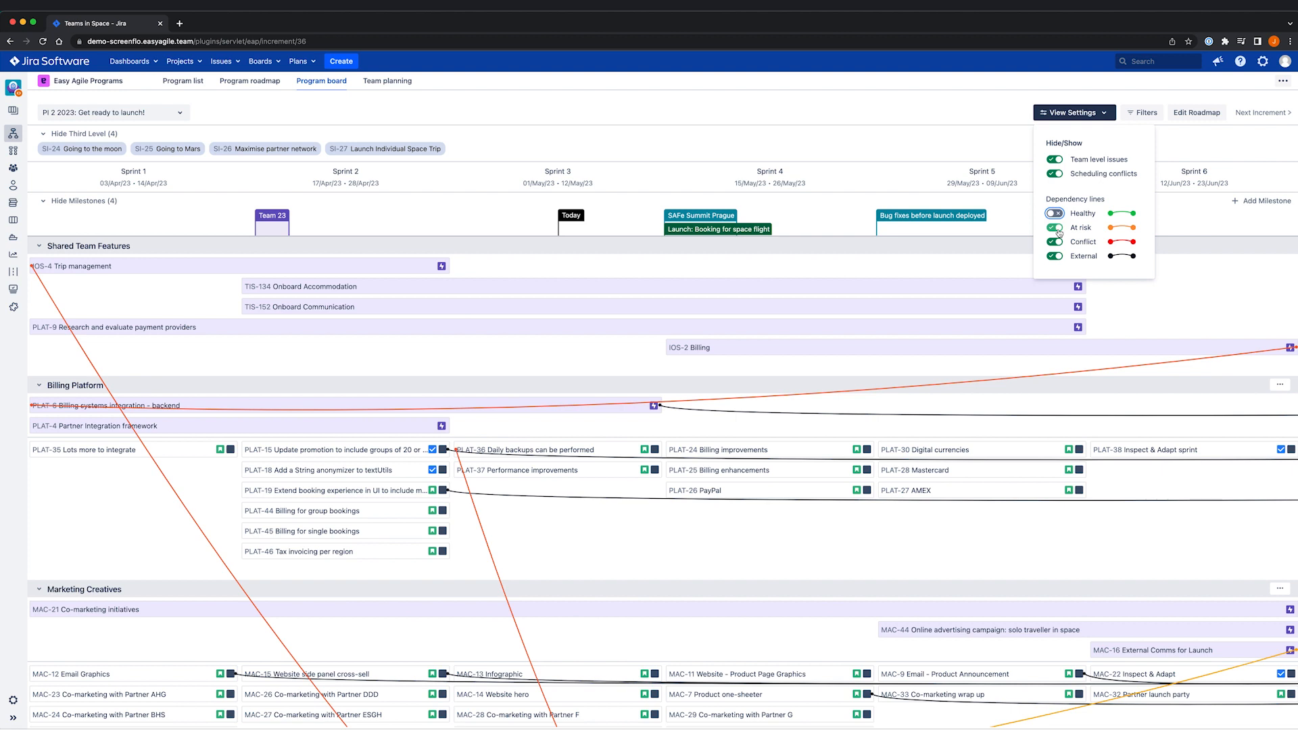
pyautogui.click(1053, 227)
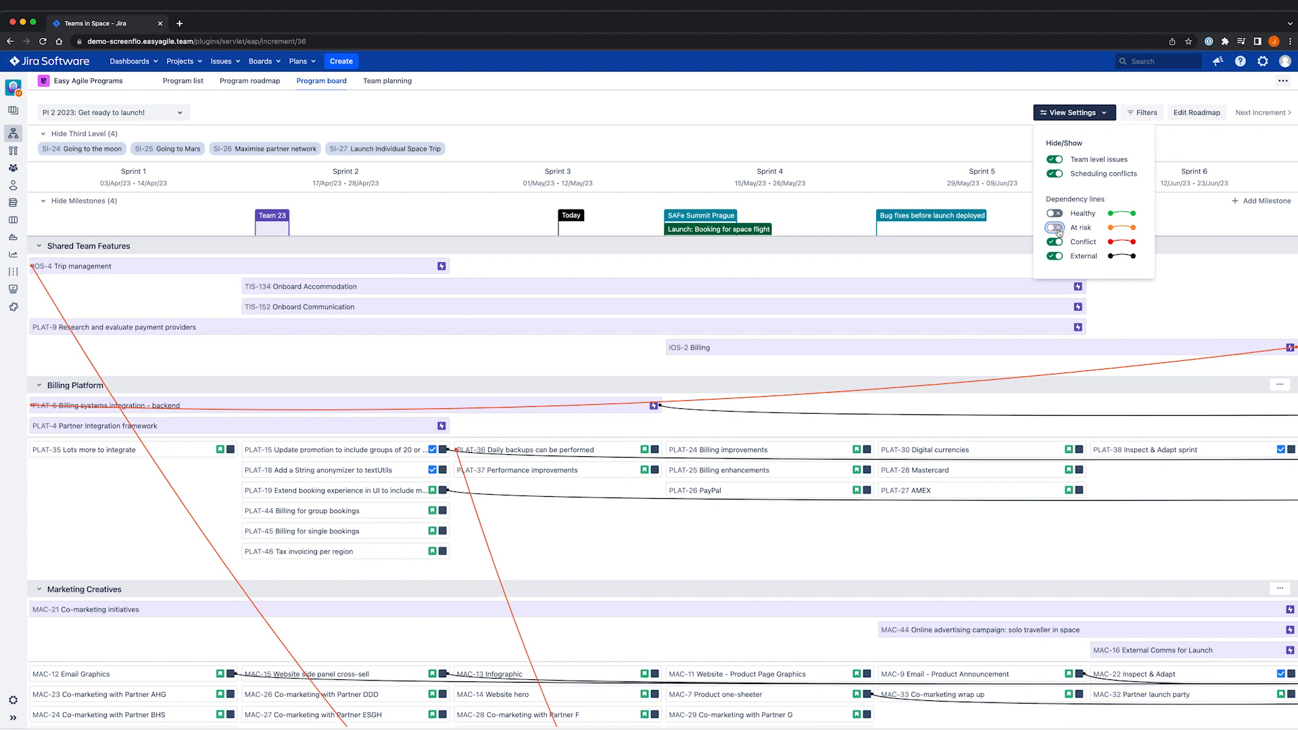
pyautogui.click(1055, 256)
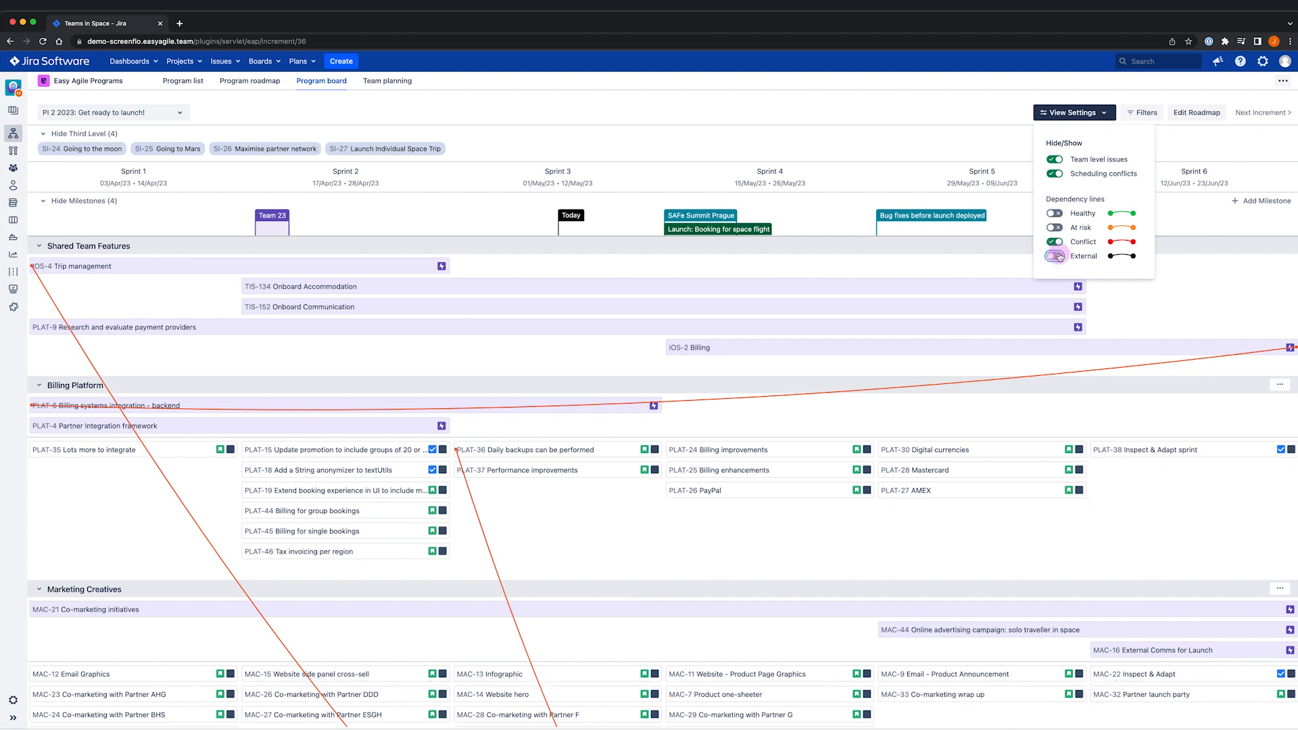
pyautogui.click(1055, 255)
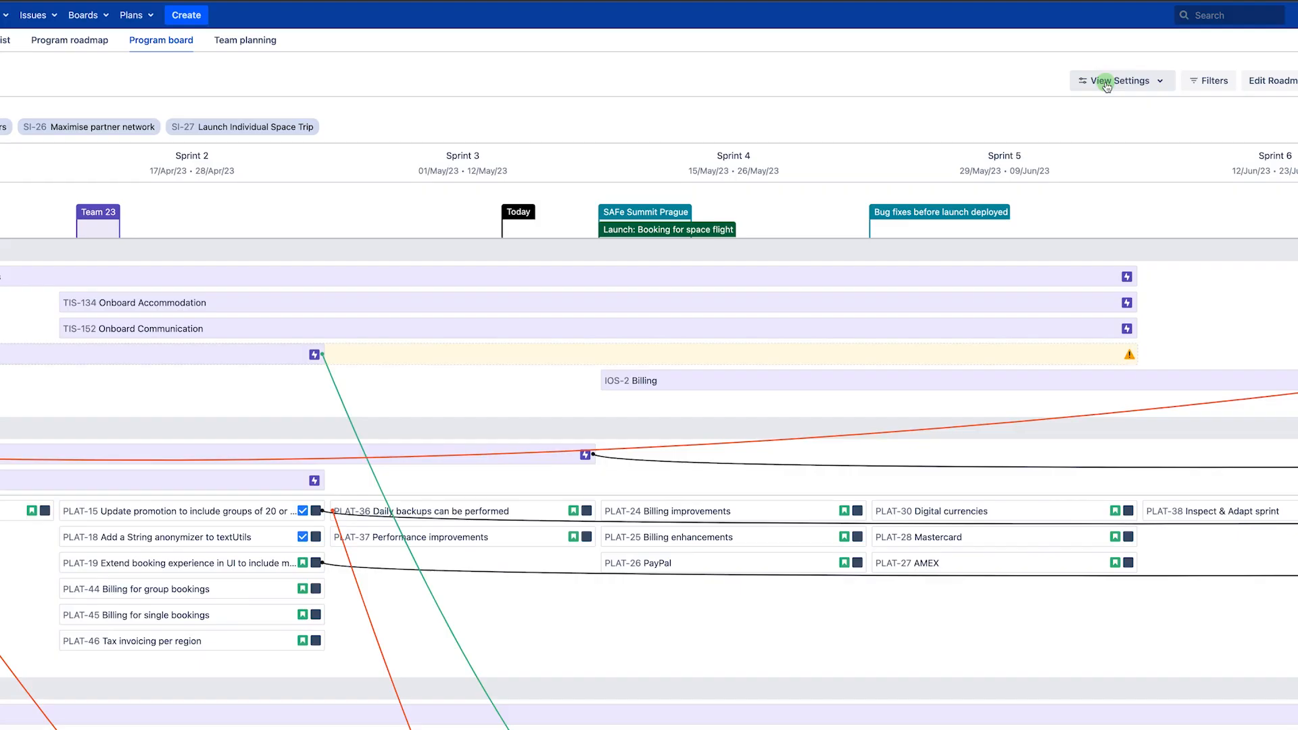
pyautogui.click(1121, 80)
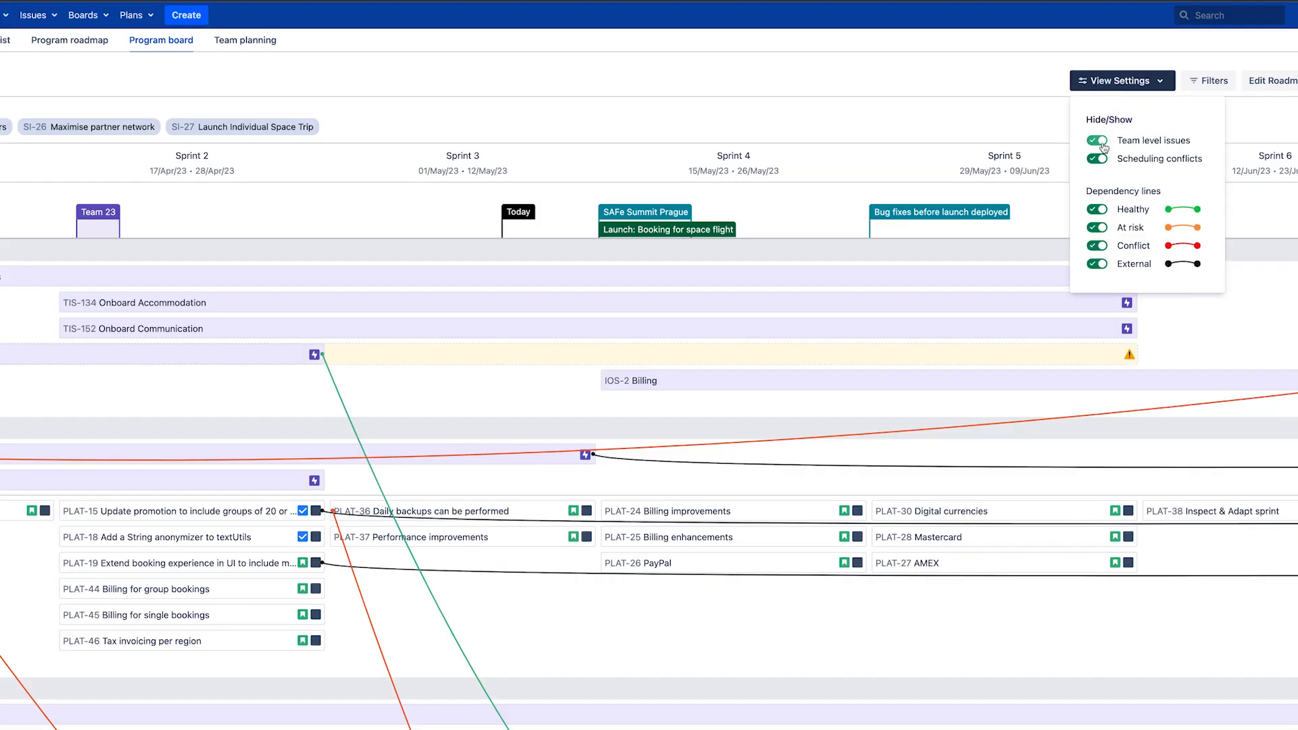
pyautogui.click(1094, 158)
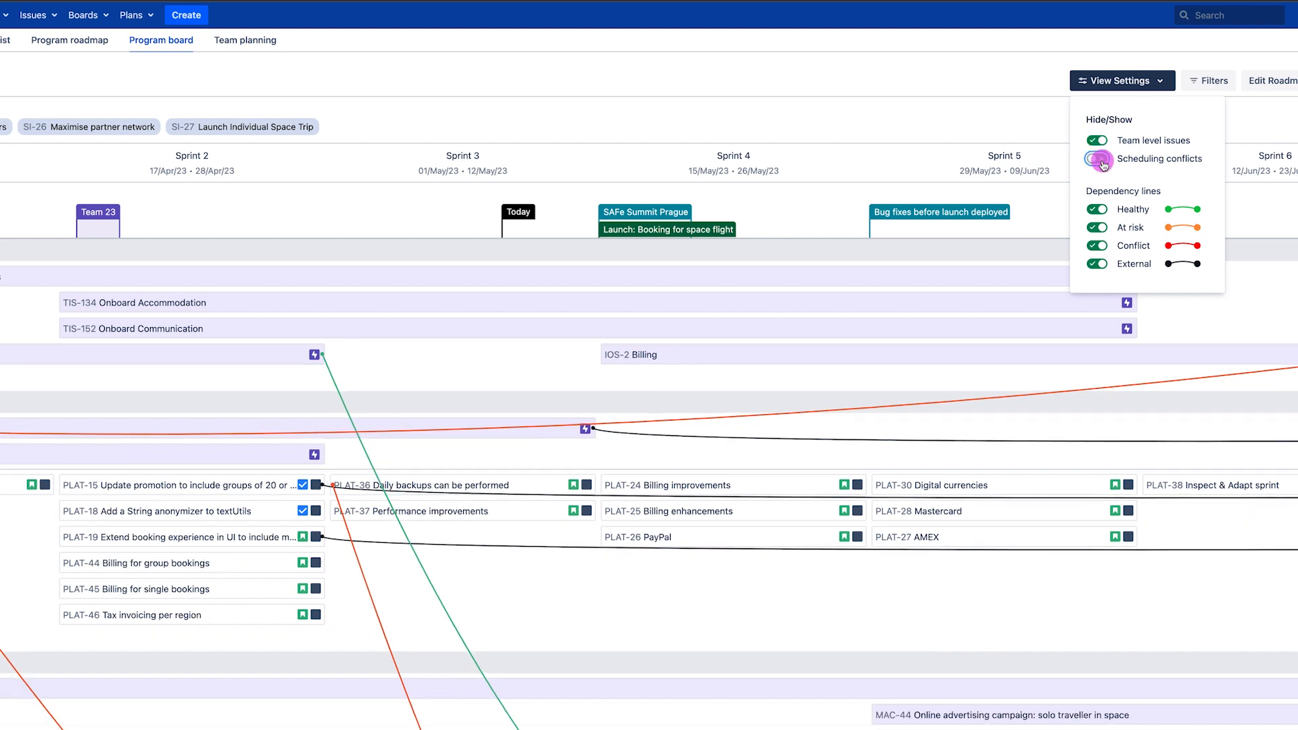
pyautogui.click(1096, 160)
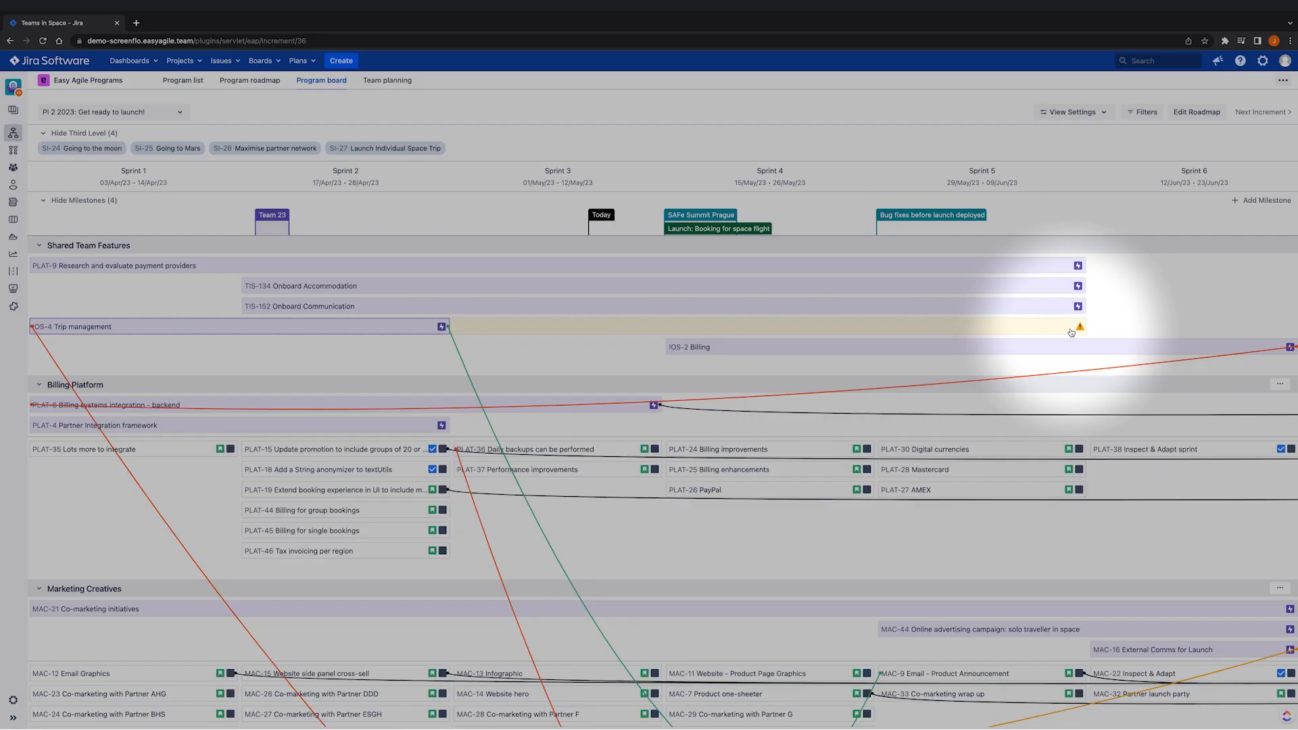
pyautogui.moveTo(545, 329)
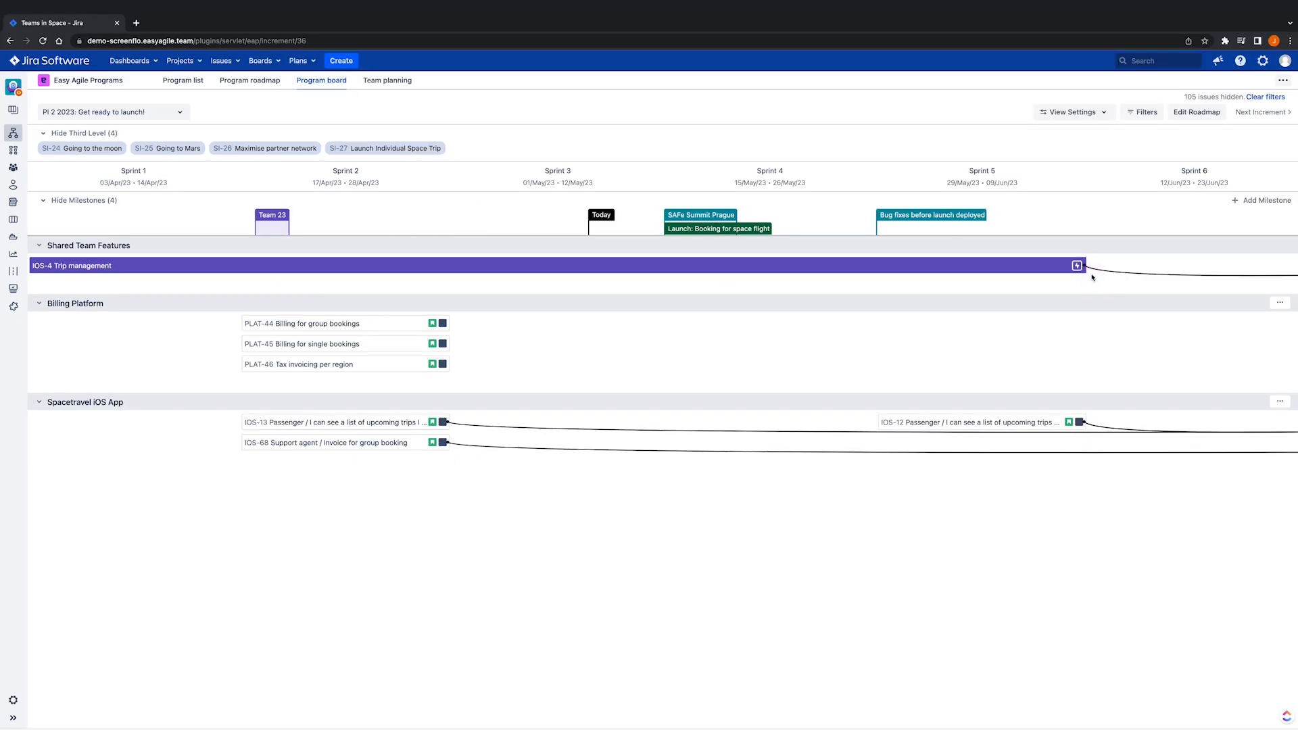
pyautogui.moveTo(1046, 272)
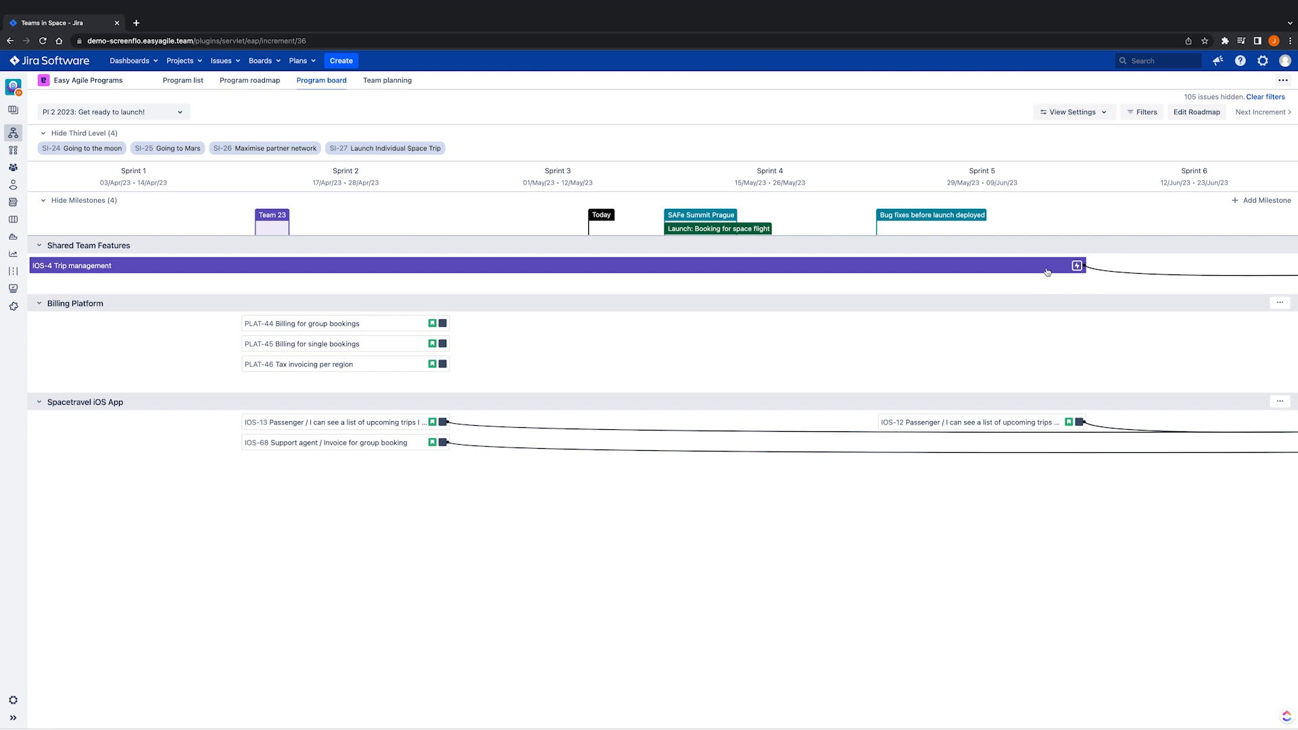
pyautogui.click(1076, 267)
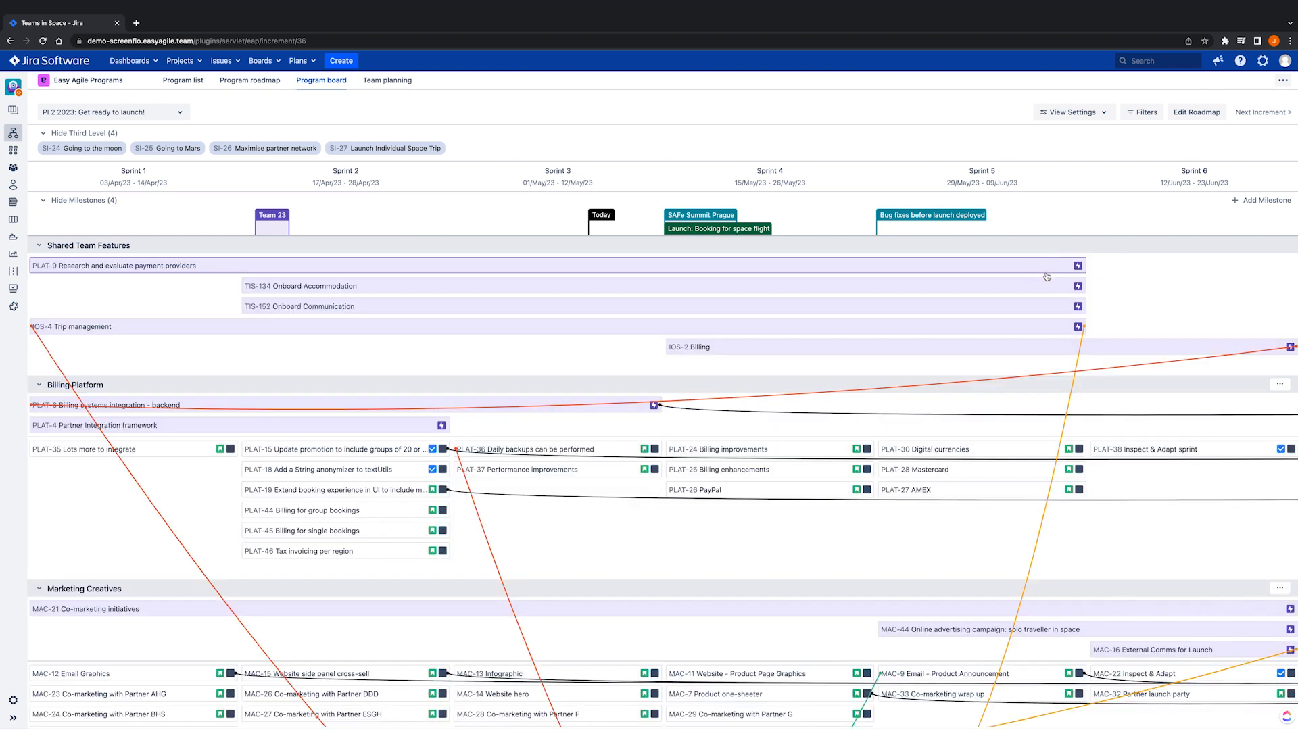